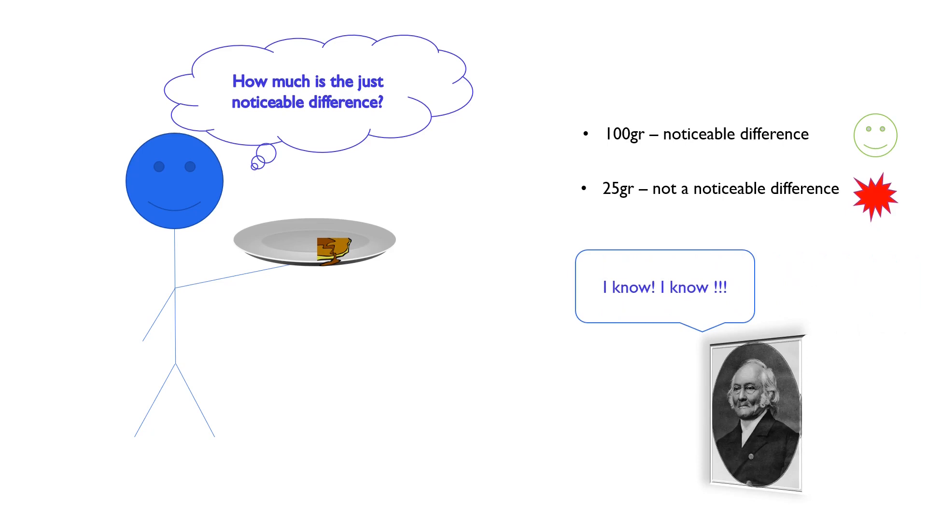
# Advance to the Weber's law slide, where Weber's portrait says 'So…This is how you do it.'.
pyautogui.press('Right')
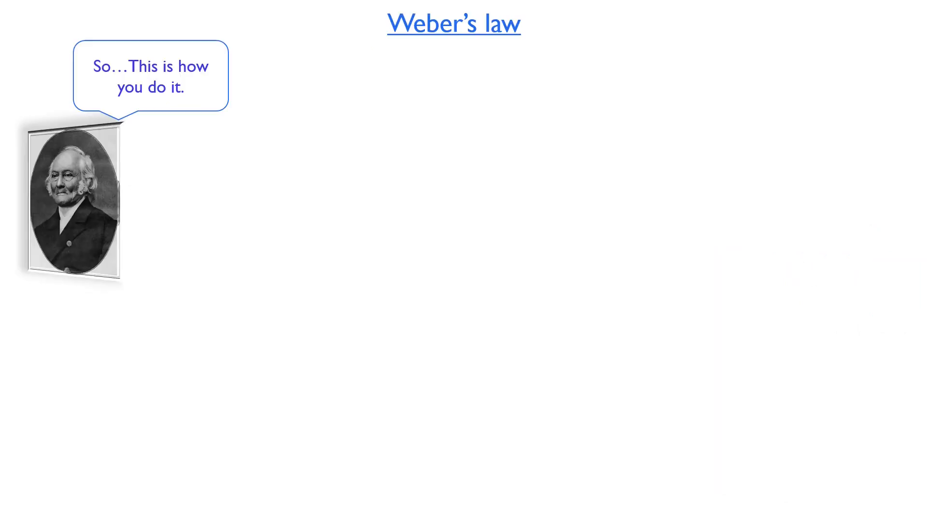